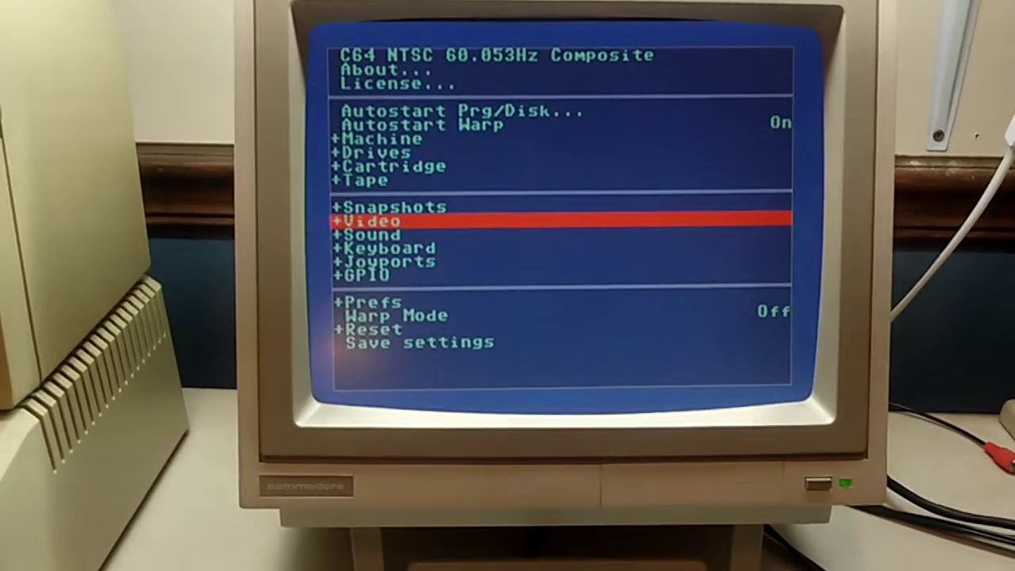
Move the BMC64 menu bar up from Video to the Autostart Prg/Disk entry
{"action": "key", "text": "Up"}
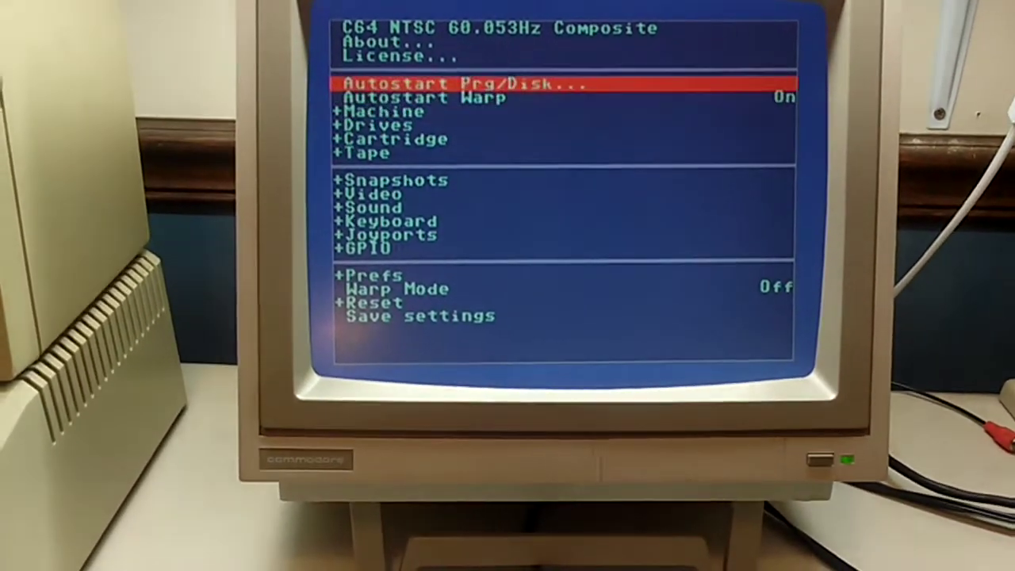